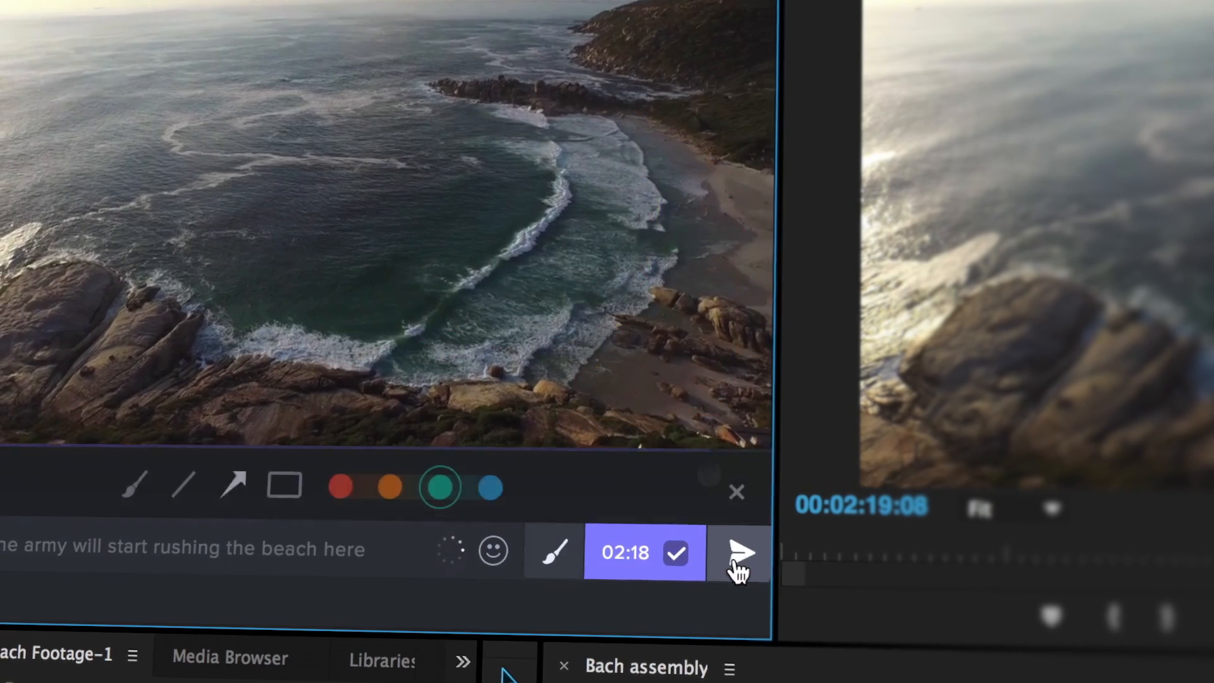
Step: Post the annotated Frame.io comment about the army rushing the beach at 02:18
click(737, 552)
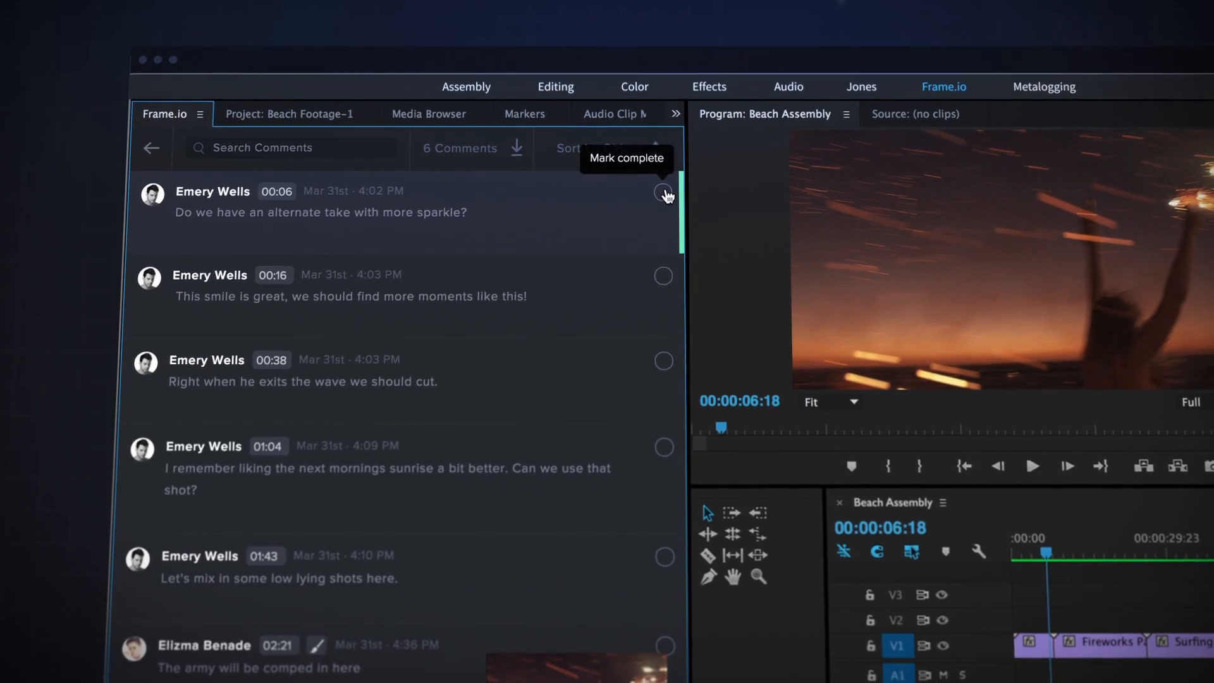
Step: Mark the alternate-take review comment at 00:06 as complete
click(664, 193)
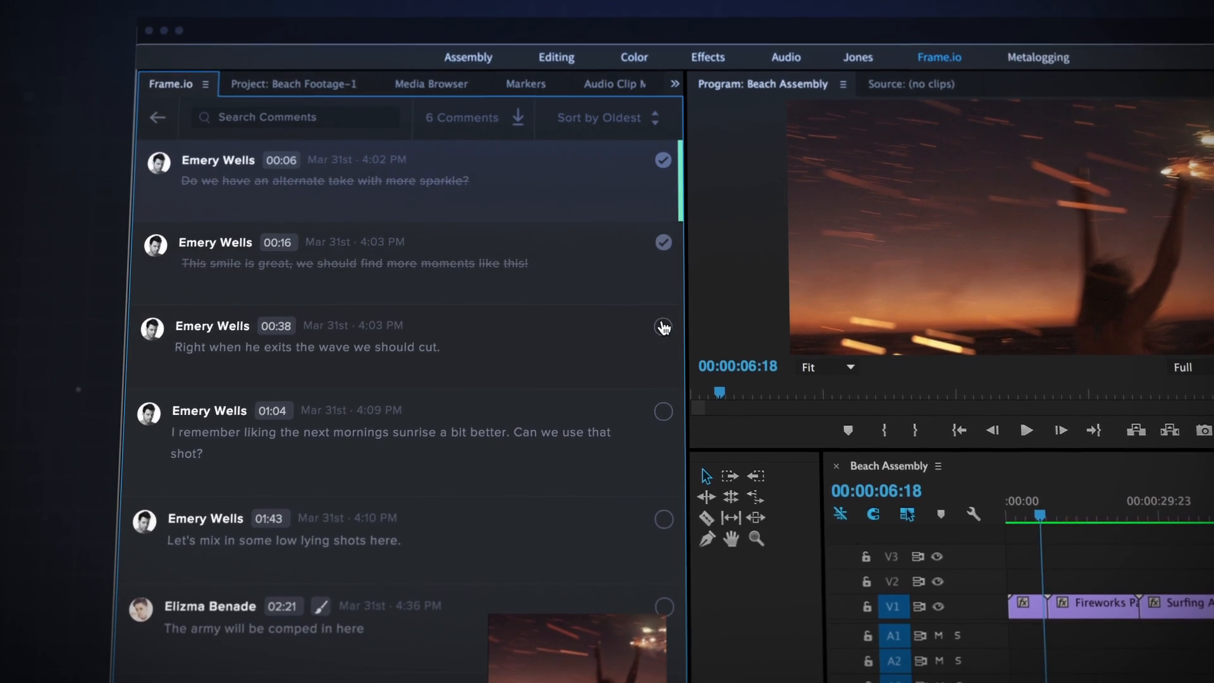